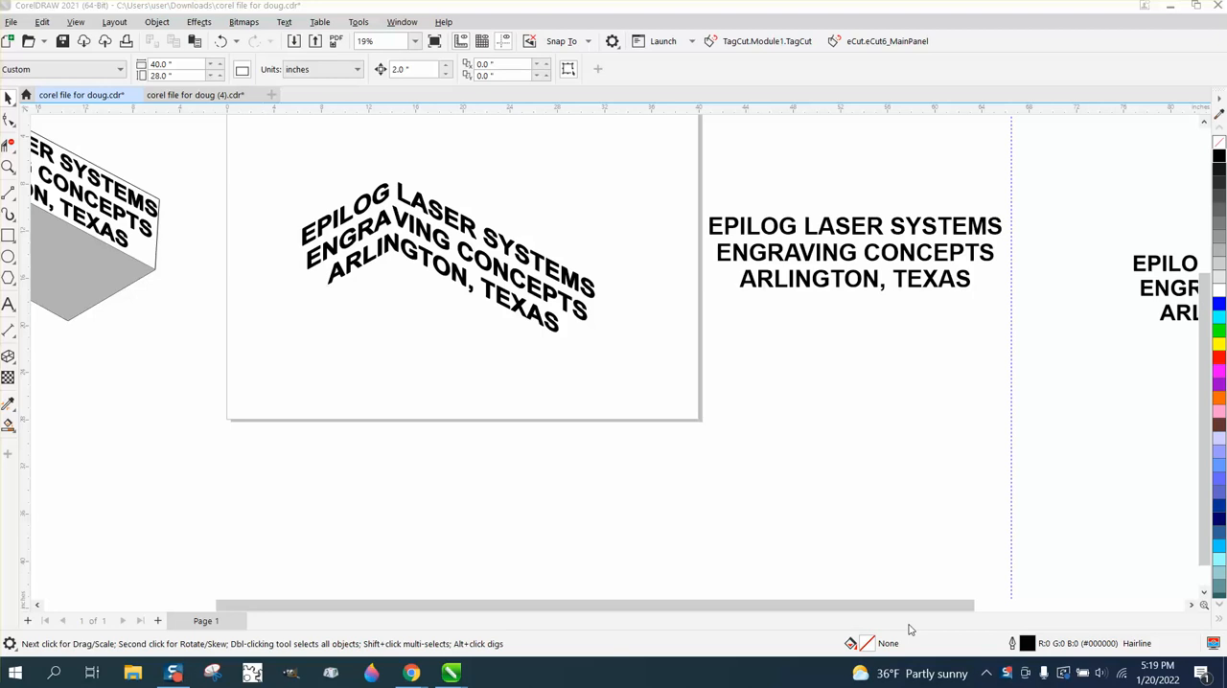
mouse_move(89, 250)
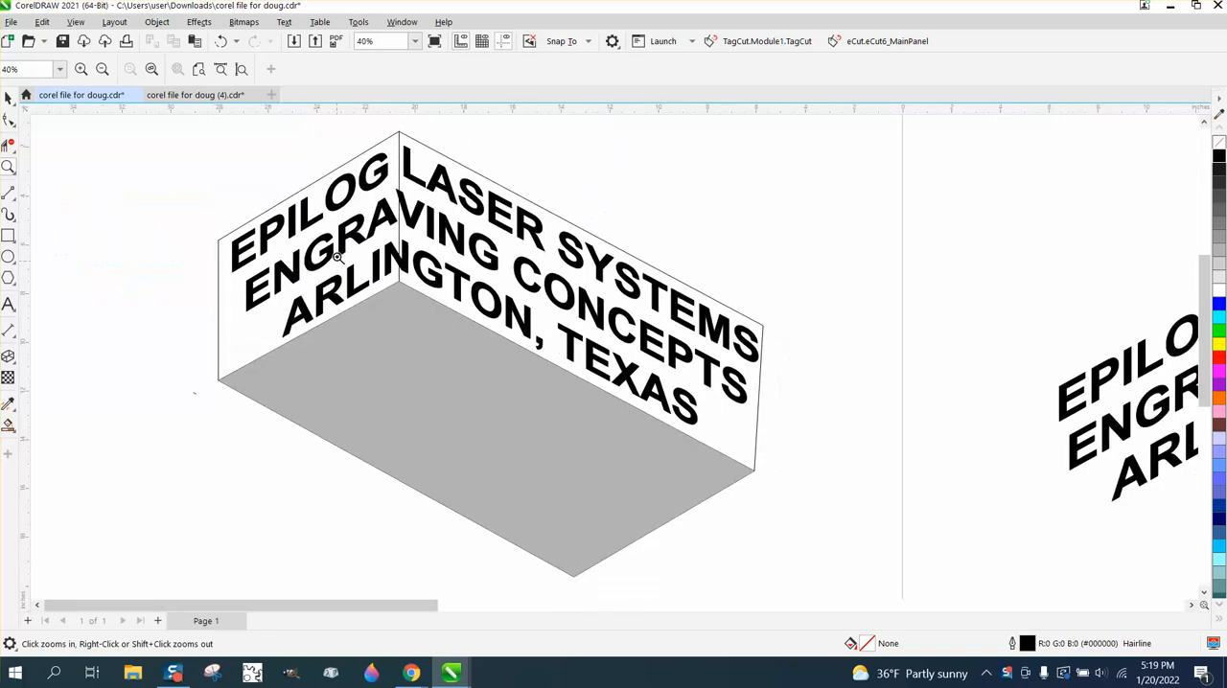
Draw a rectangle below the text, convert it to curves, and drag a corner into a diamond.
click(101, 68)
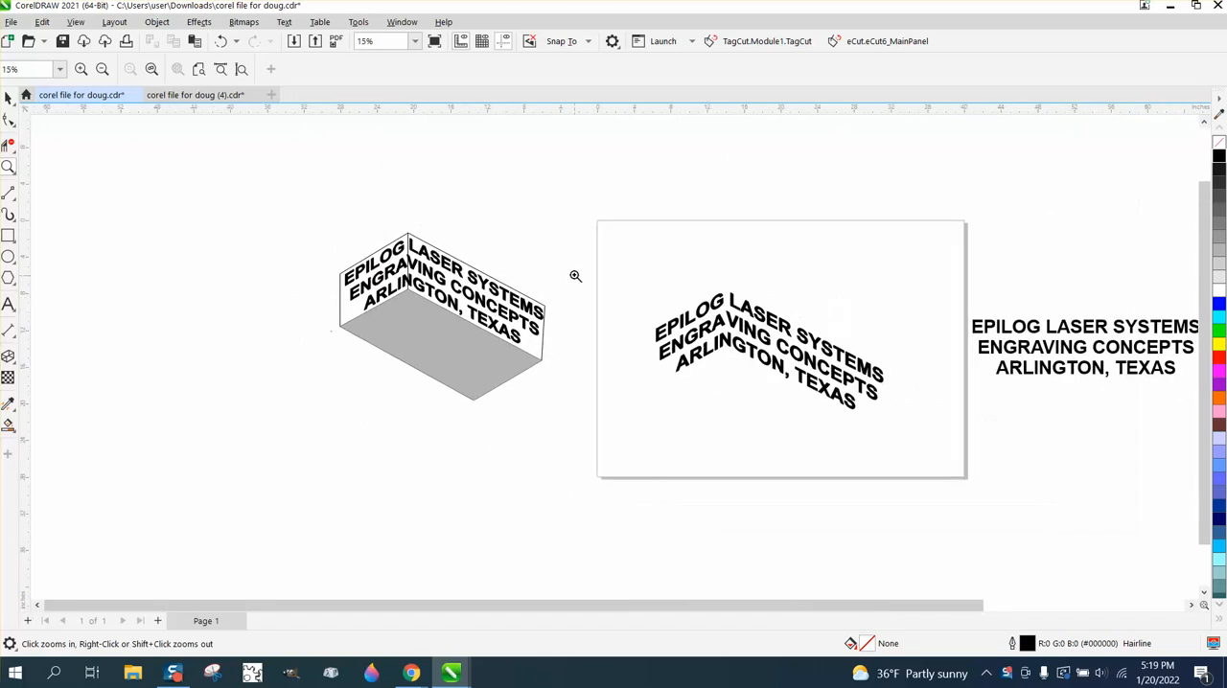
mouse_move(608, 260)
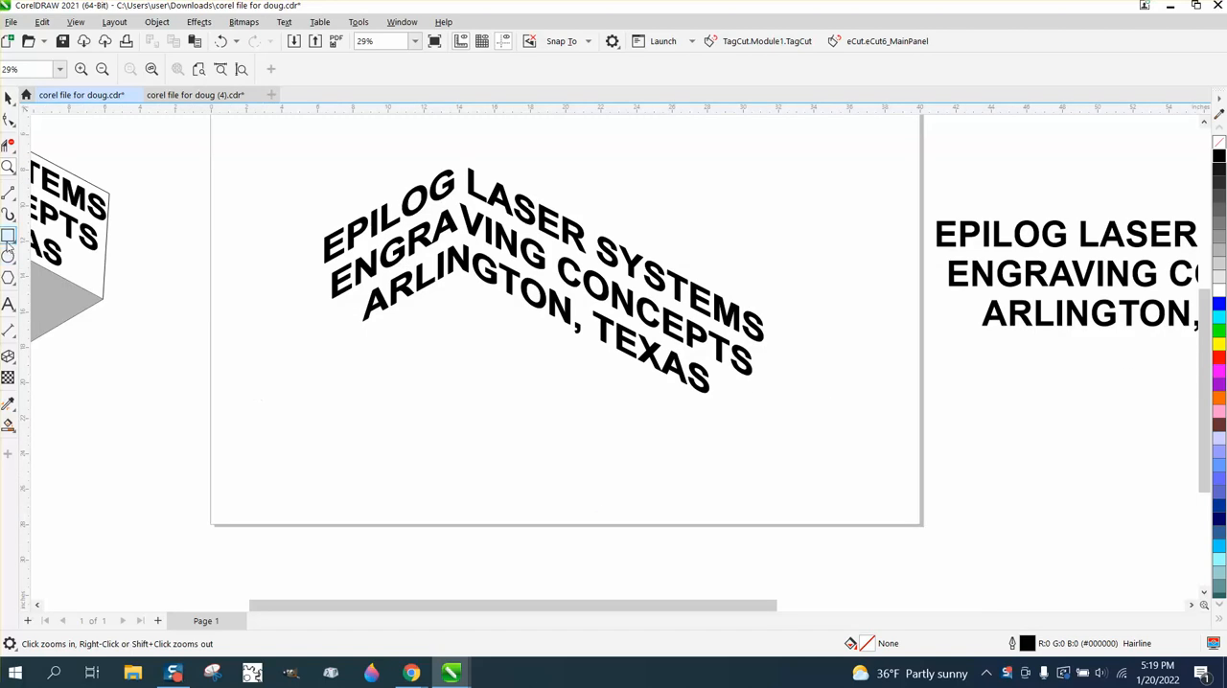
click(9, 237)
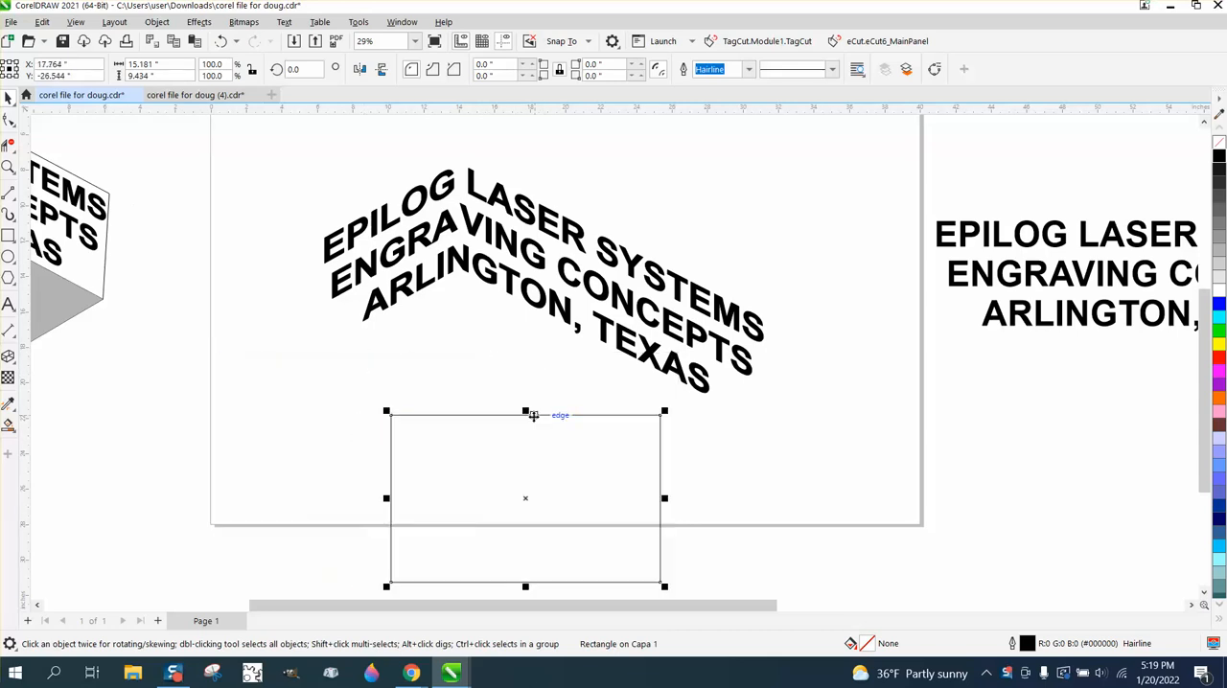
click(525, 497)
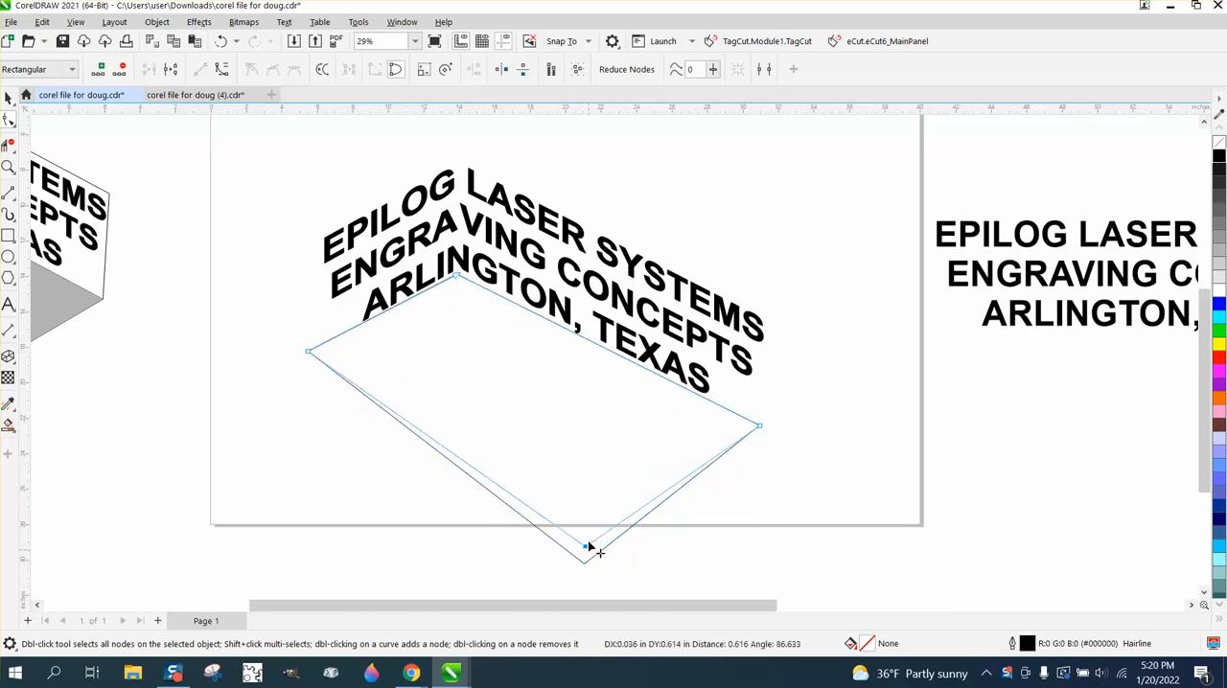
drag(585, 549, 601, 513)
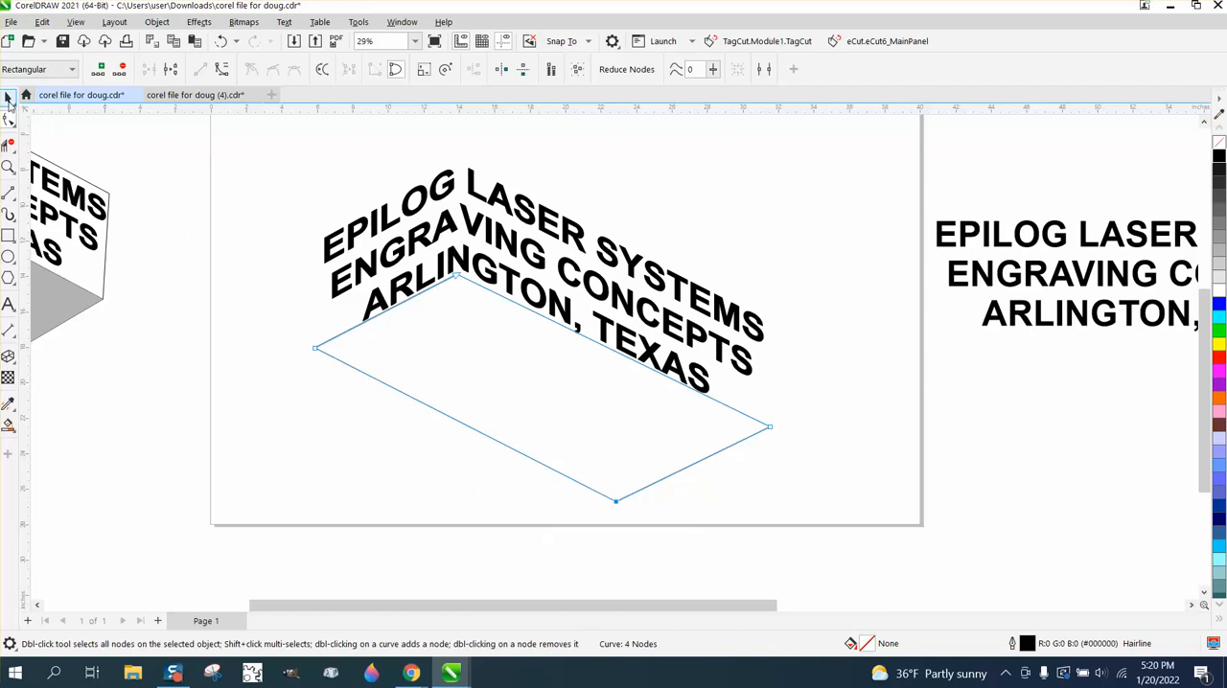
Drag the floor diamond upward and drop a duplicate above it as the top outline.
click(11, 100)
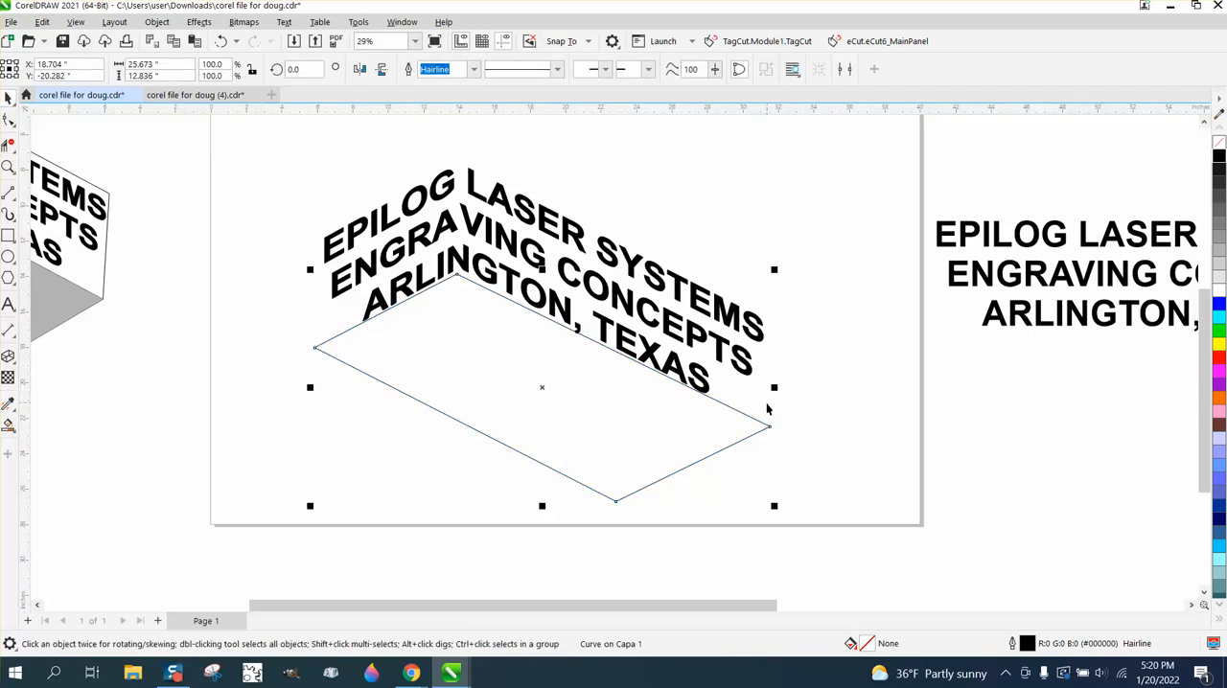
mouse_move(769, 423)
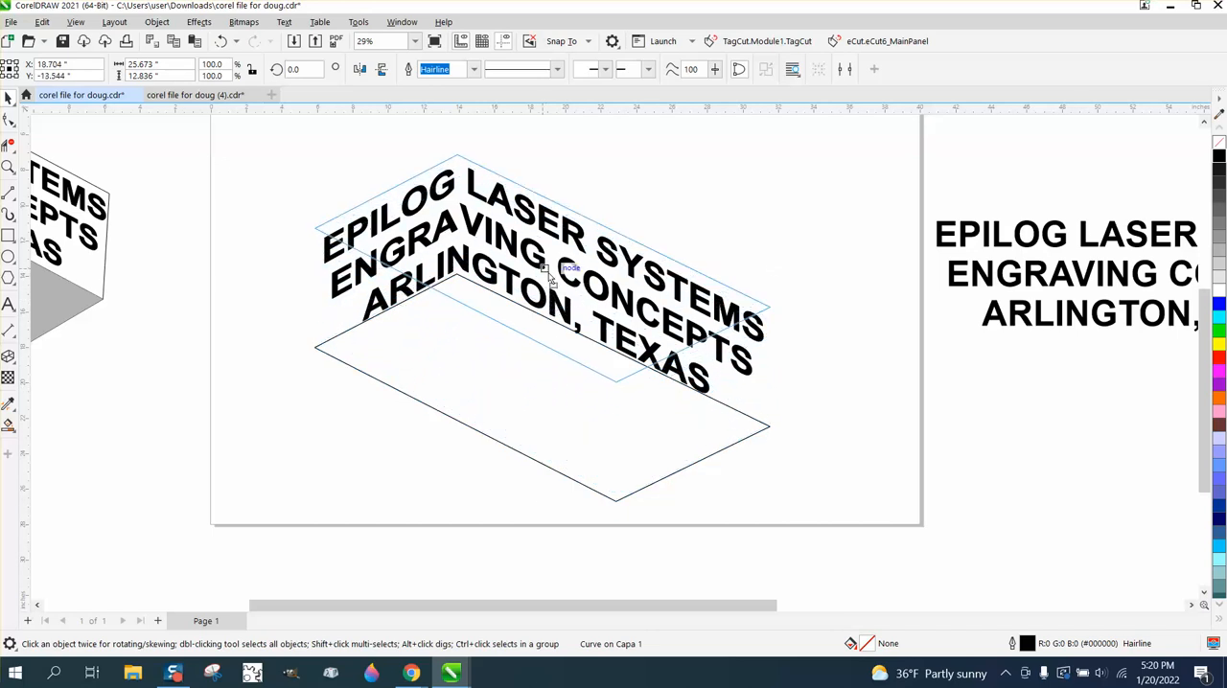
click(547, 273)
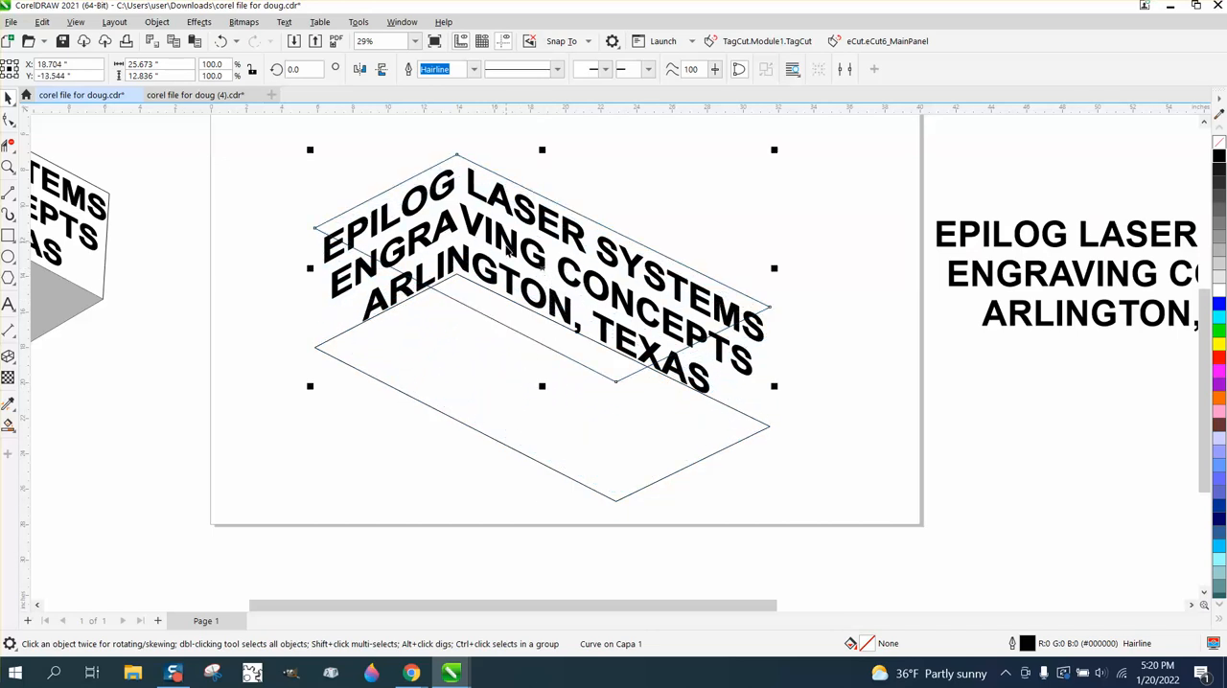
mouse_move(297, 184)
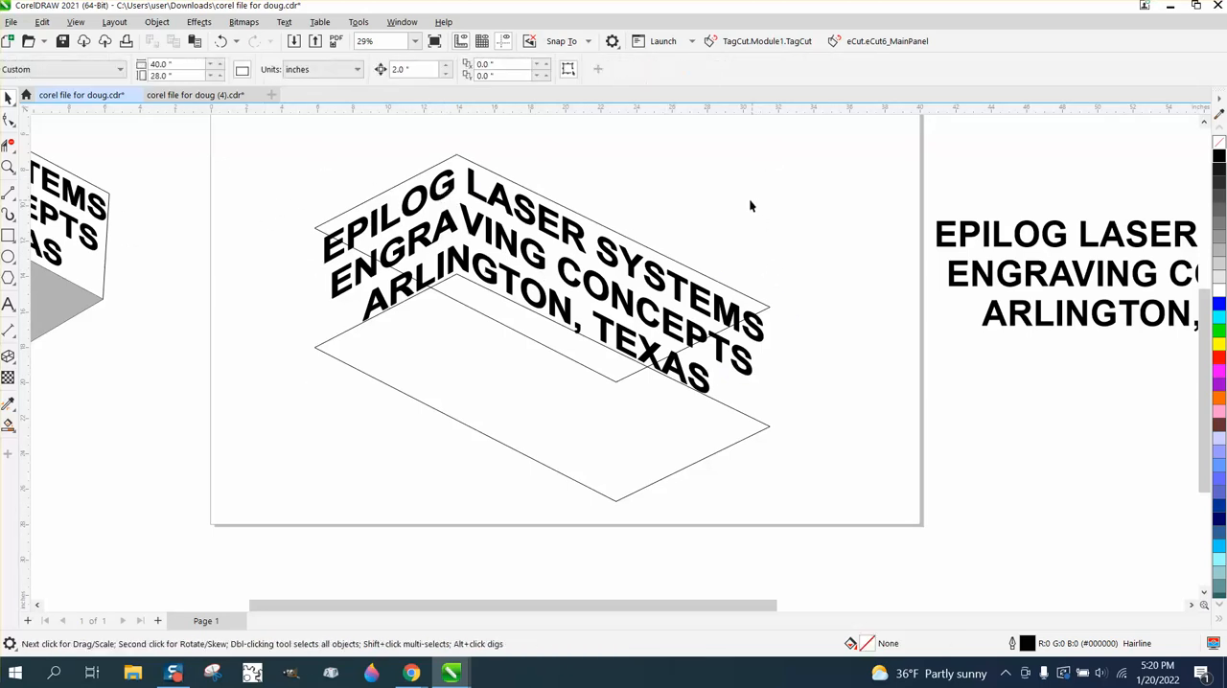
Set the nudge distance to 4 and nudge the skewed text group upward.
triple_click(412, 69)
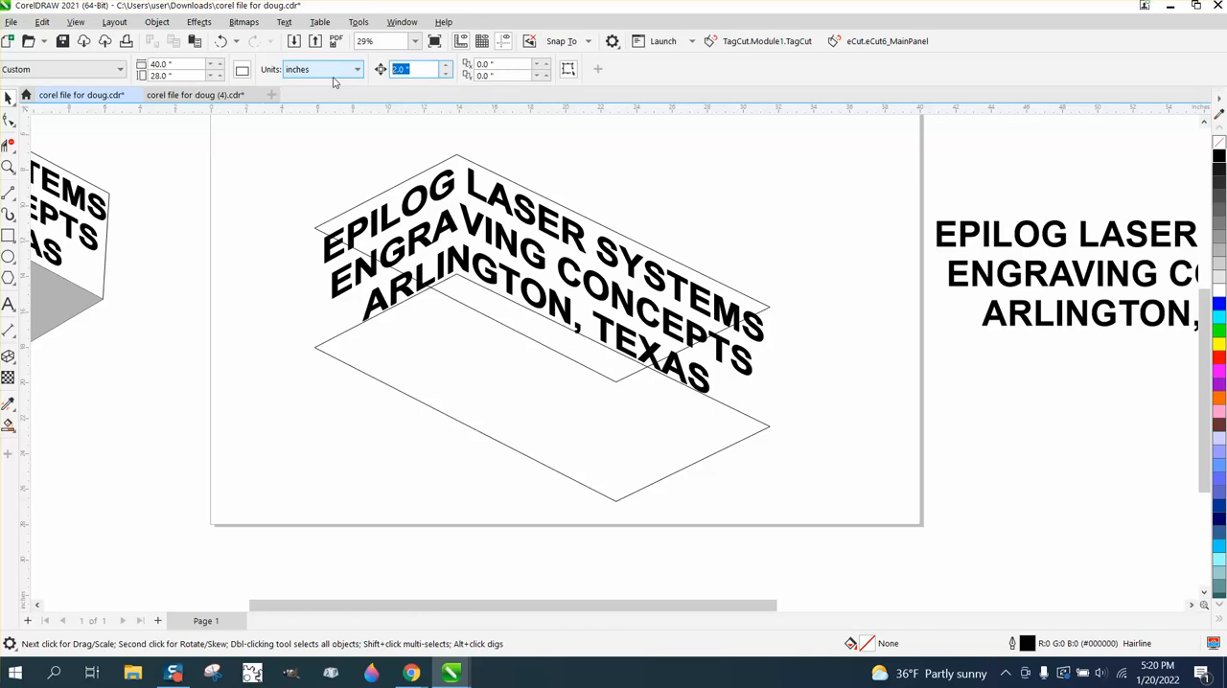
text(54)
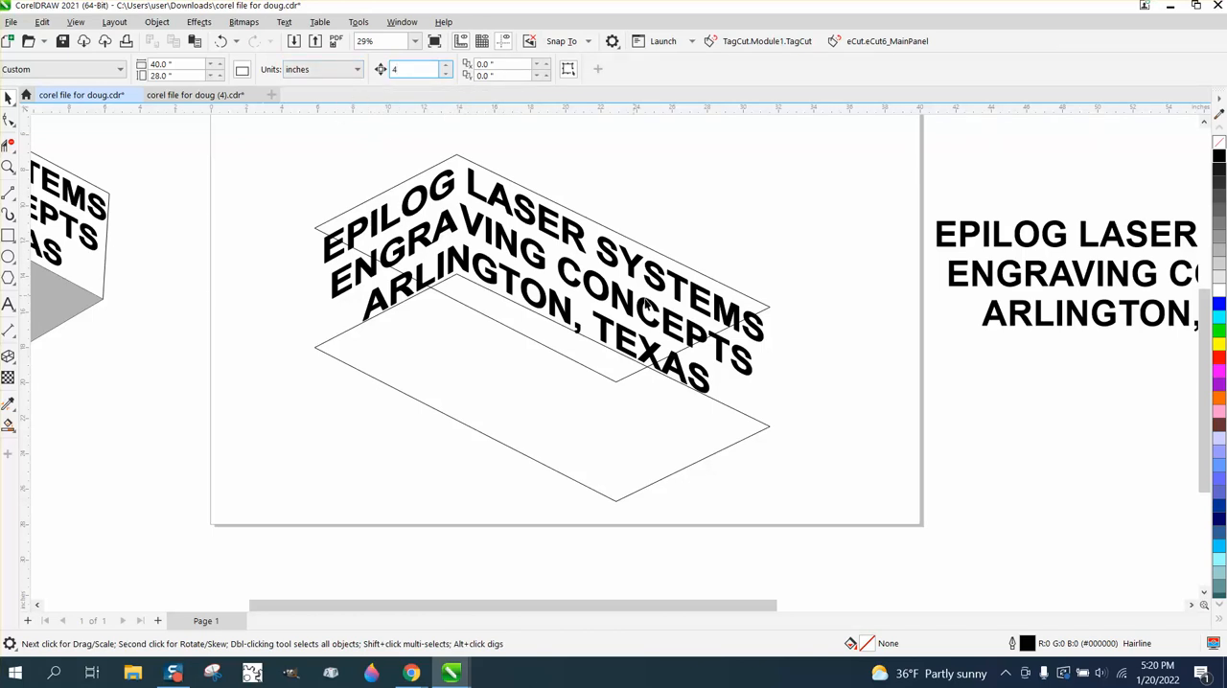
click(543, 306)
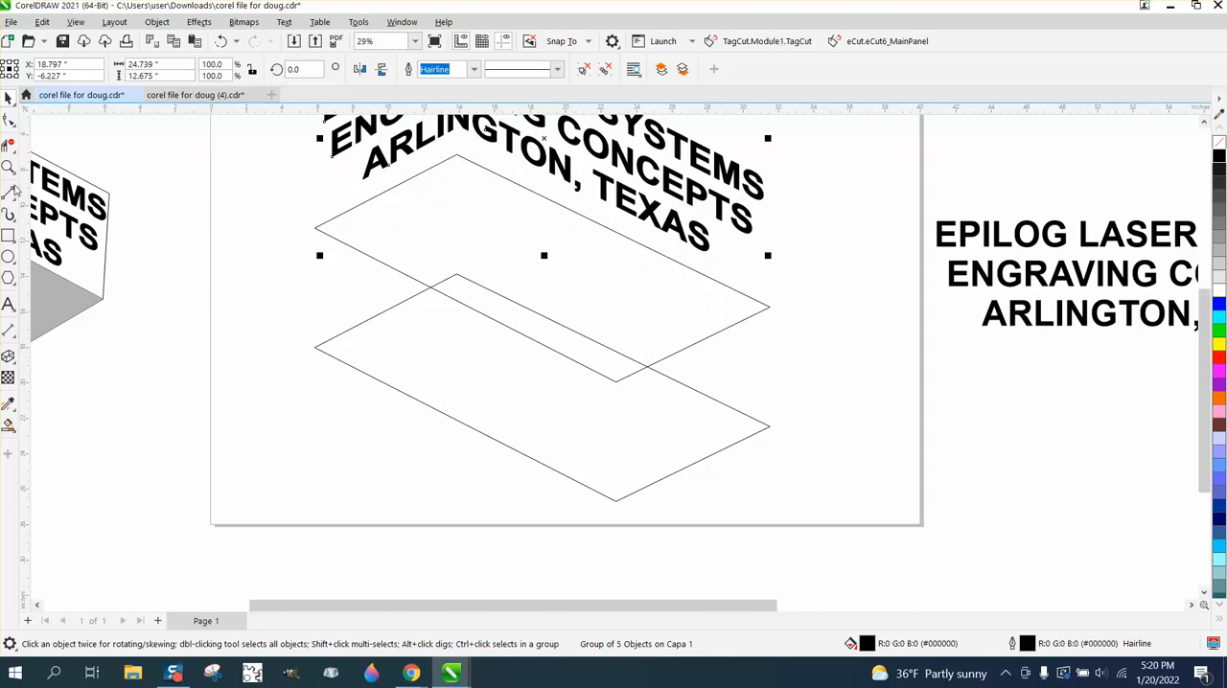
click(8, 190)
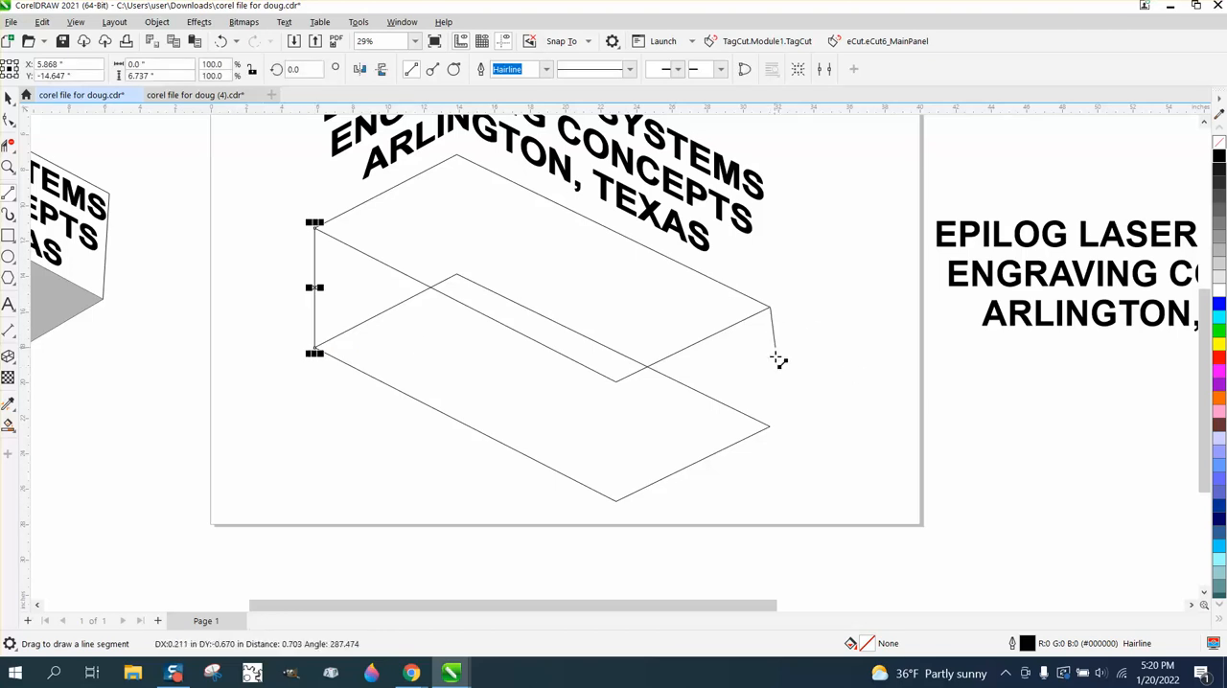
Connect the diamonds' right corners with a vertical edge, then undo the last change.
drag(316, 288, 771, 364)
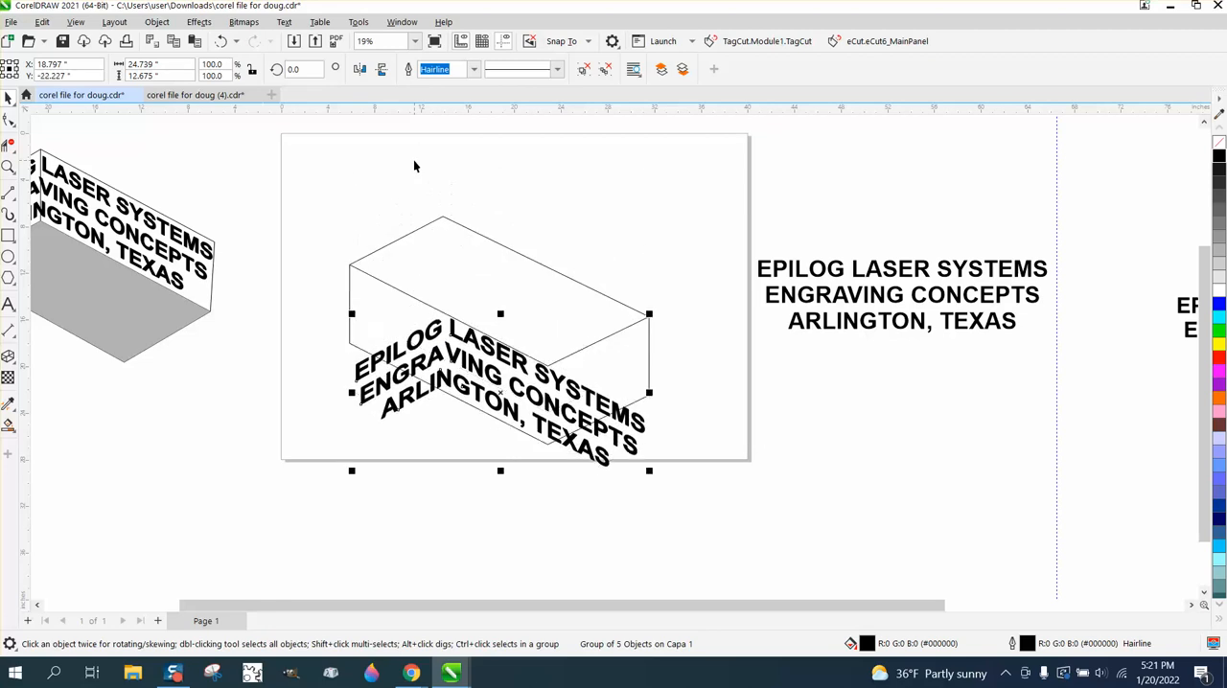
mouse_move(395, 169)
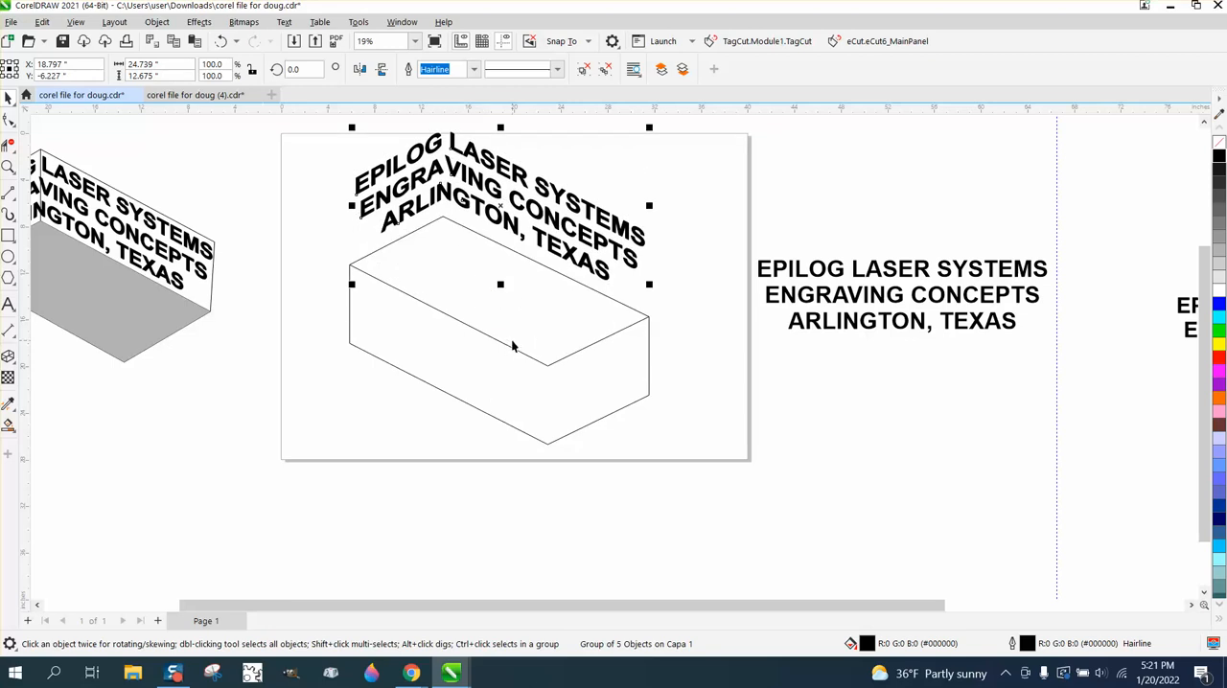
click(221, 42)
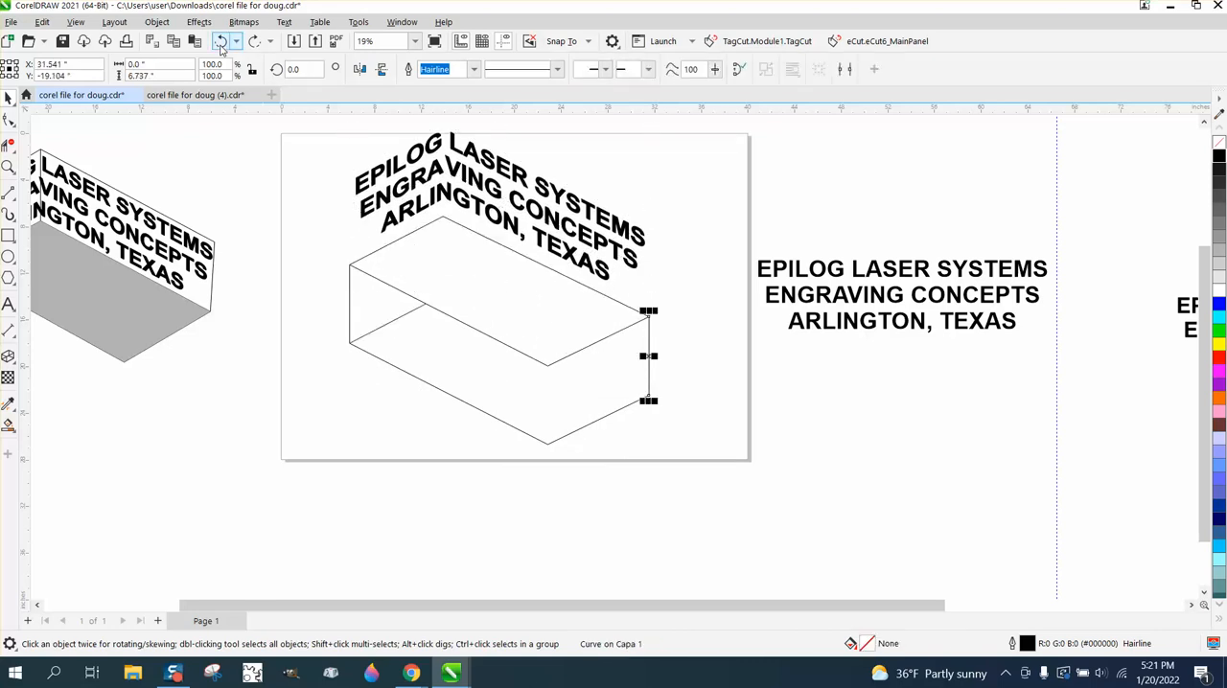
click(222, 40)
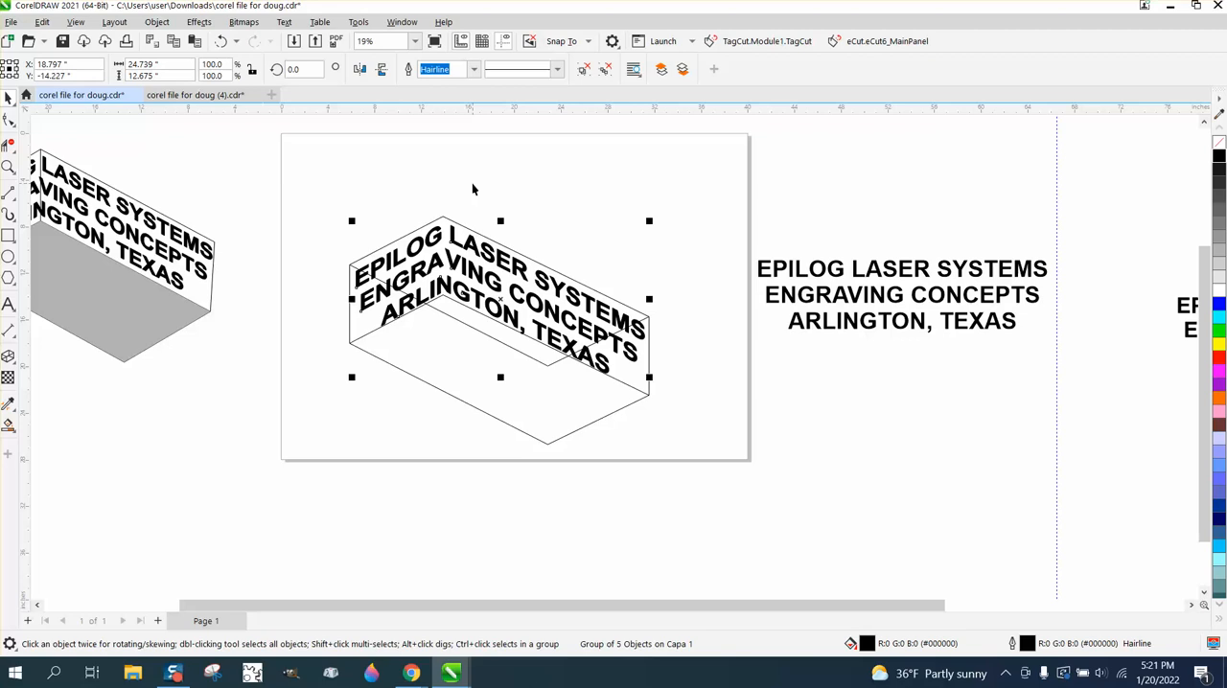
mouse_move(350, 221)
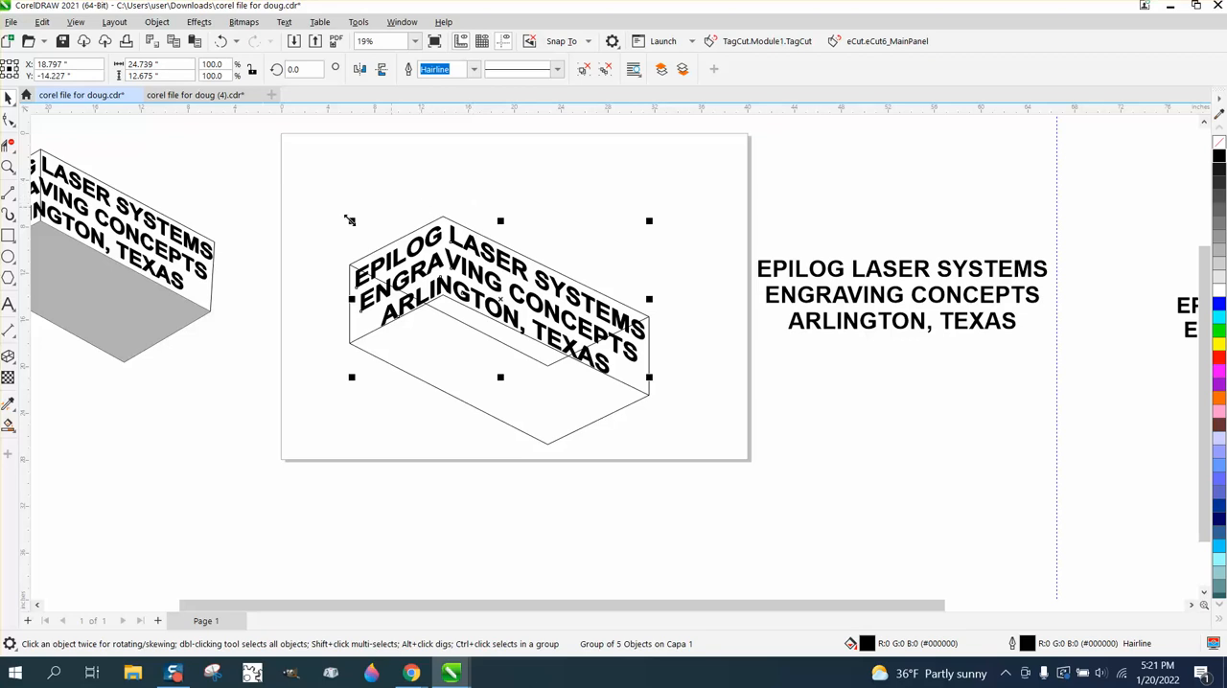
Delete inner box segments with Virtual Segment Delete and move the wall text back onto the sides.
click(469, 348)
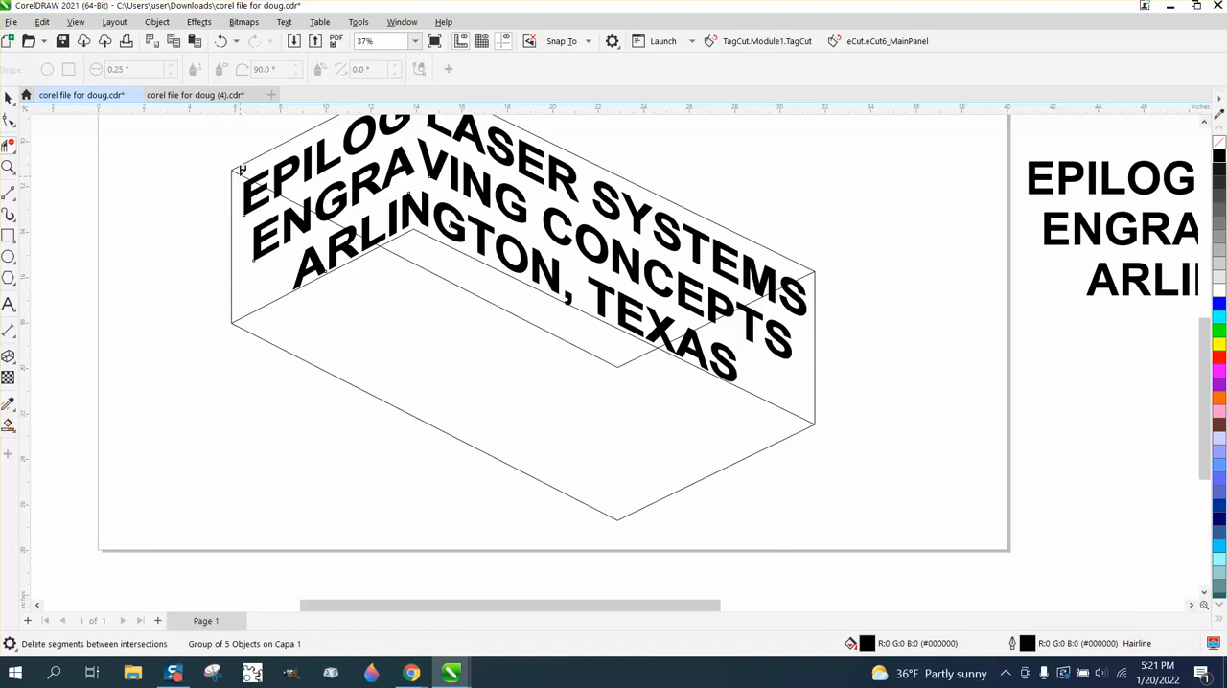
mouse_move(383, 240)
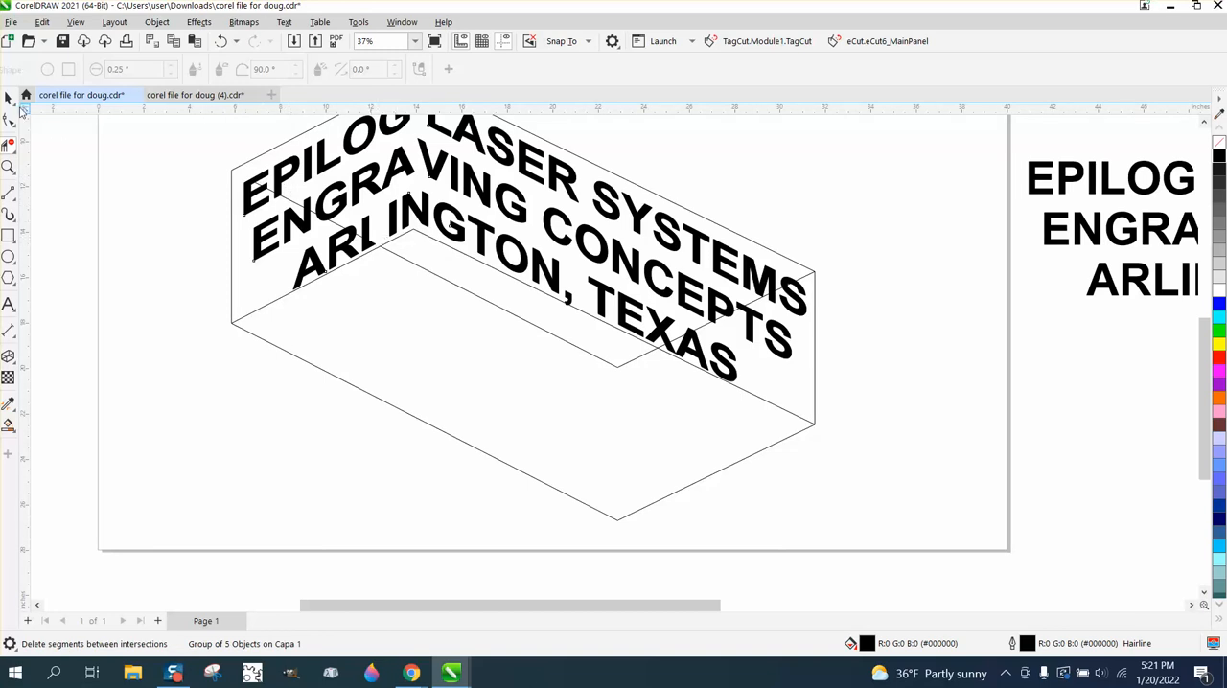
click(523, 372)
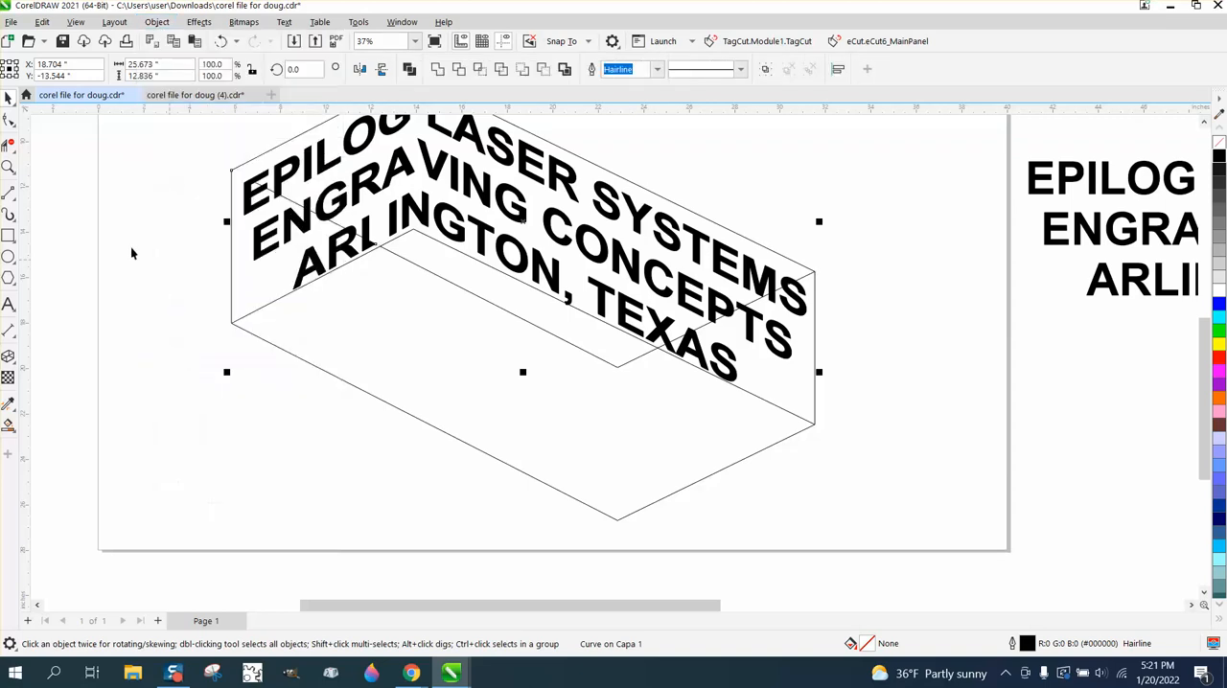
click(312, 201)
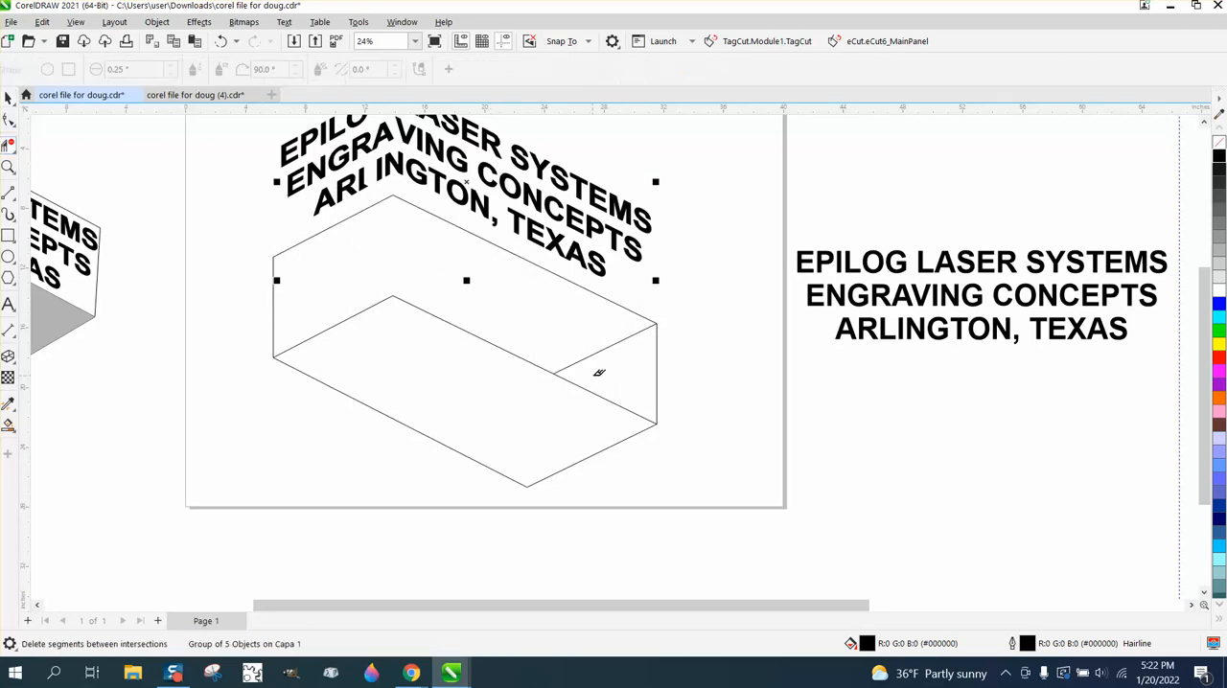
scroll(down, 3)
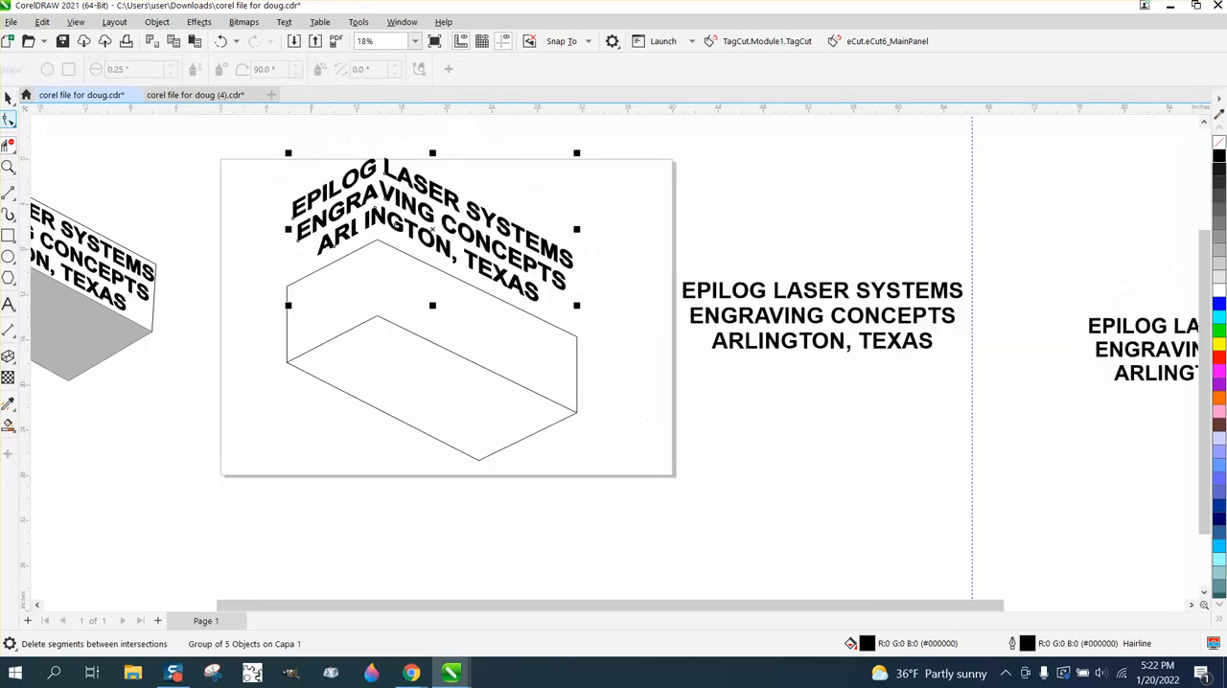
drag(431, 201, 431, 317)
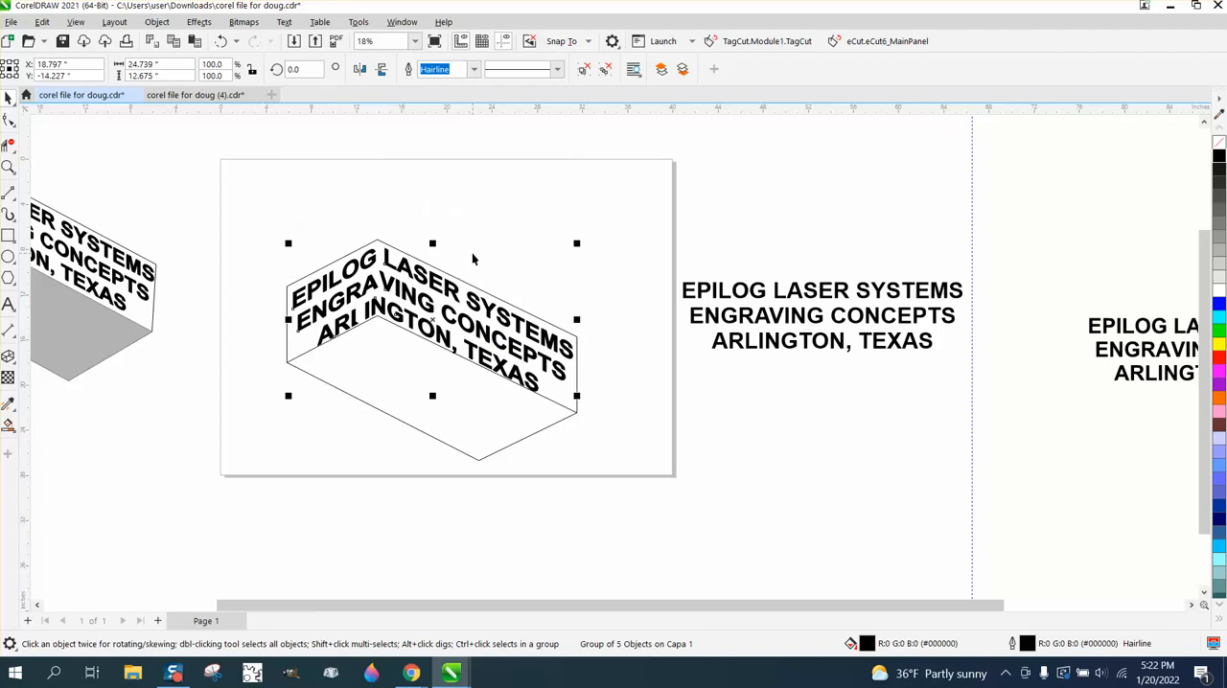
mouse_move(570, 322)
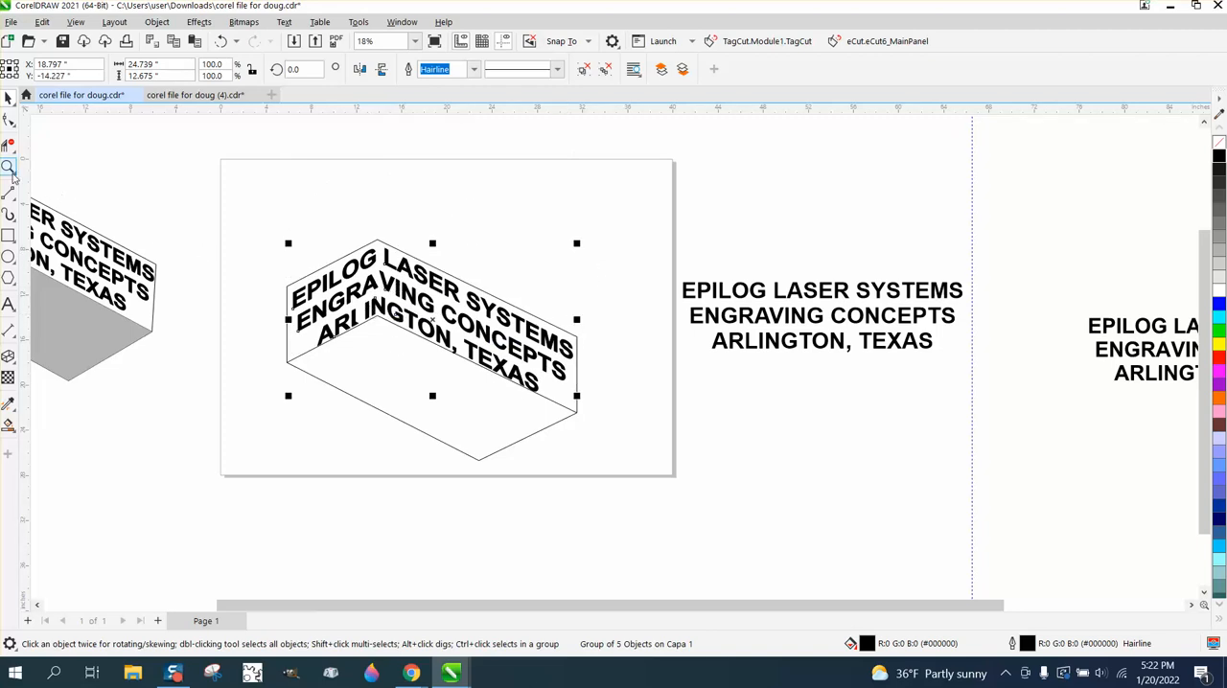
Zoom in on the box and shade its walls light gray and floor dark gray.
click(9, 168)
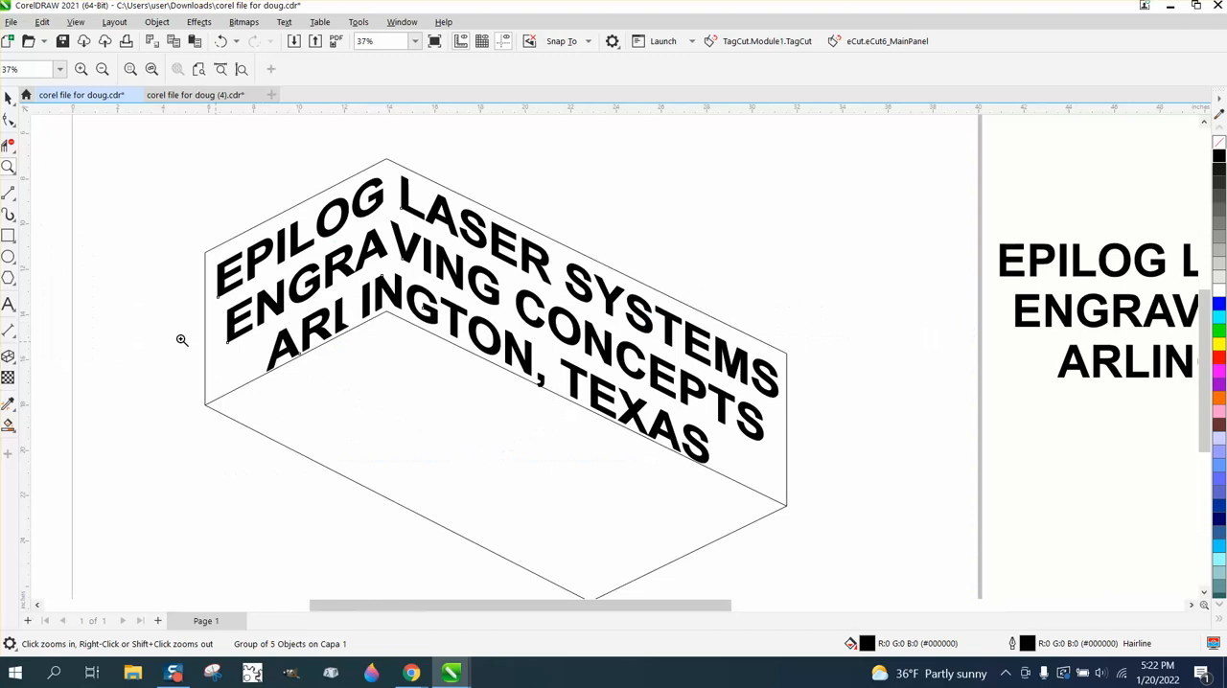
click(9, 235)
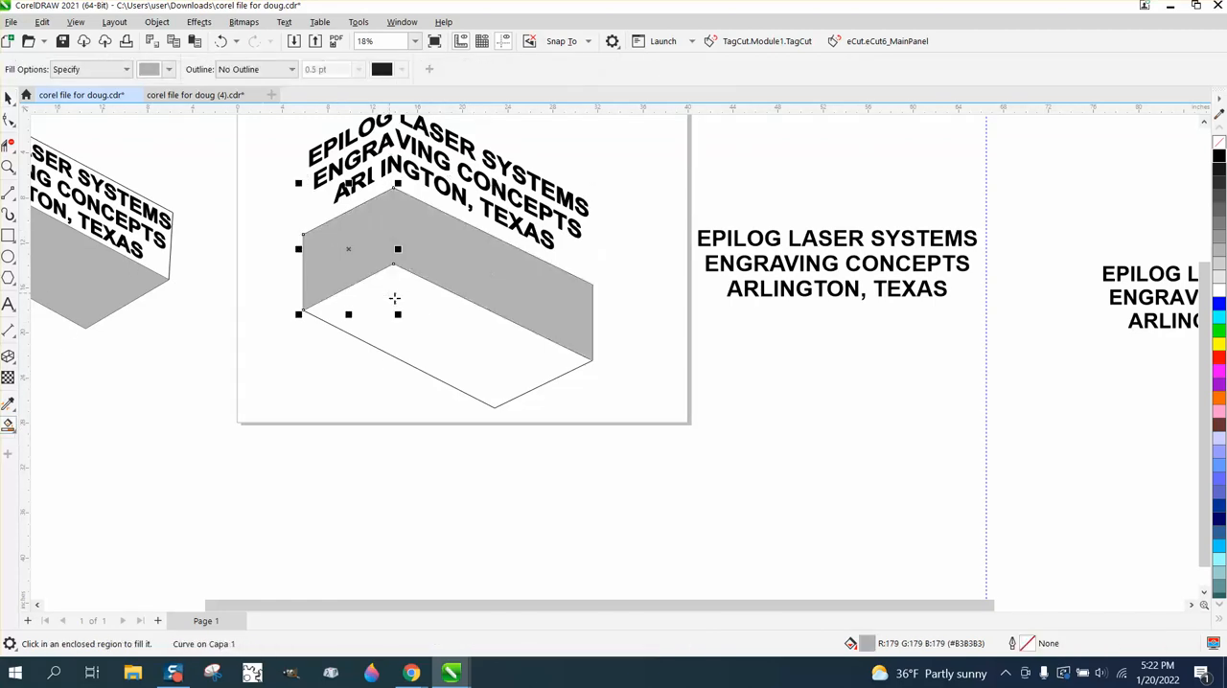
mouse_move(429, 332)
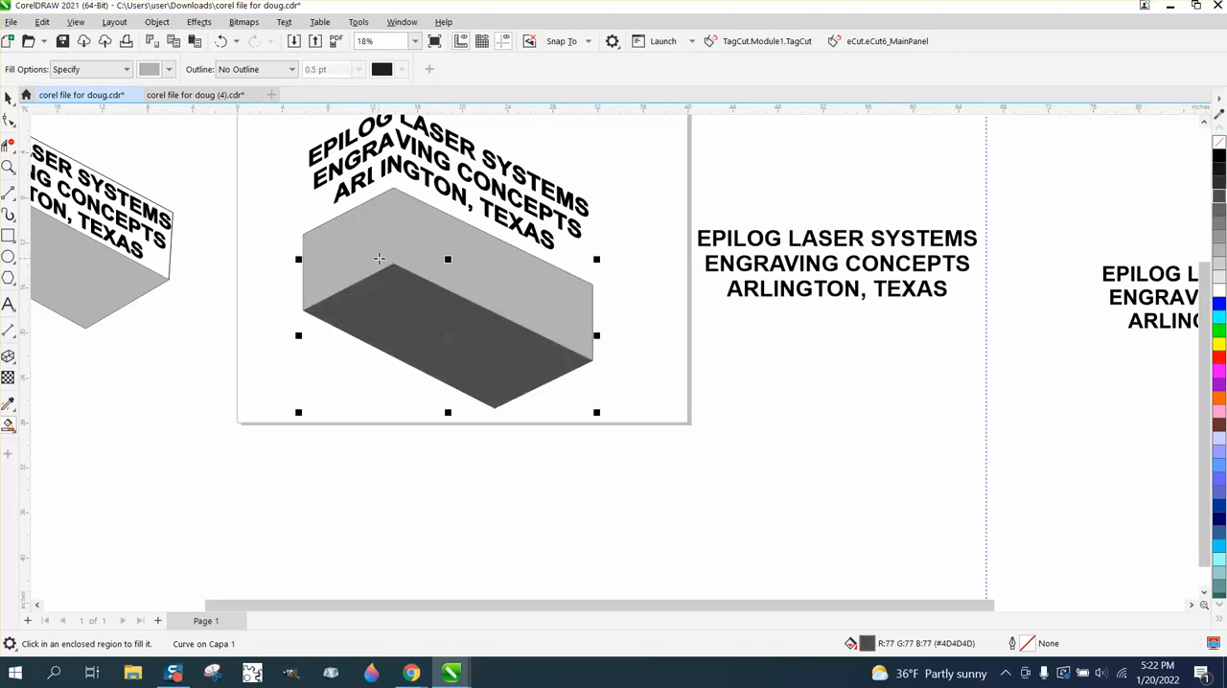
click(10, 118)
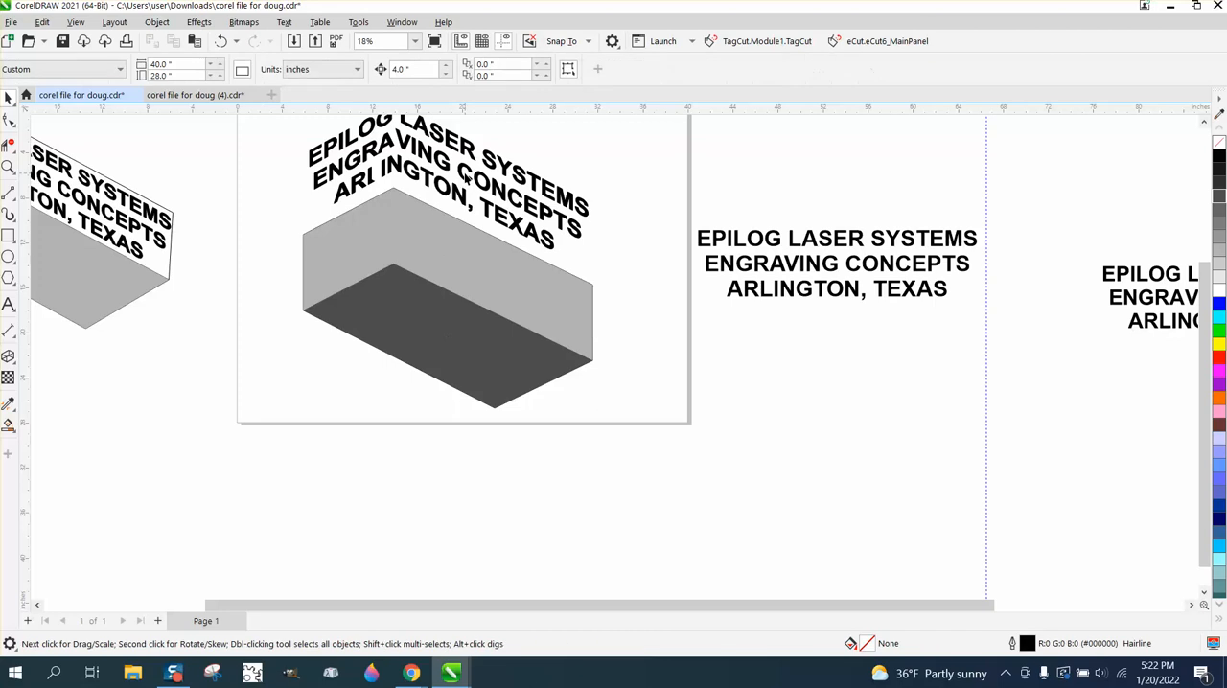
Bring the wall text group in front of the gray fills, then select a floor corner.
click(448, 253)
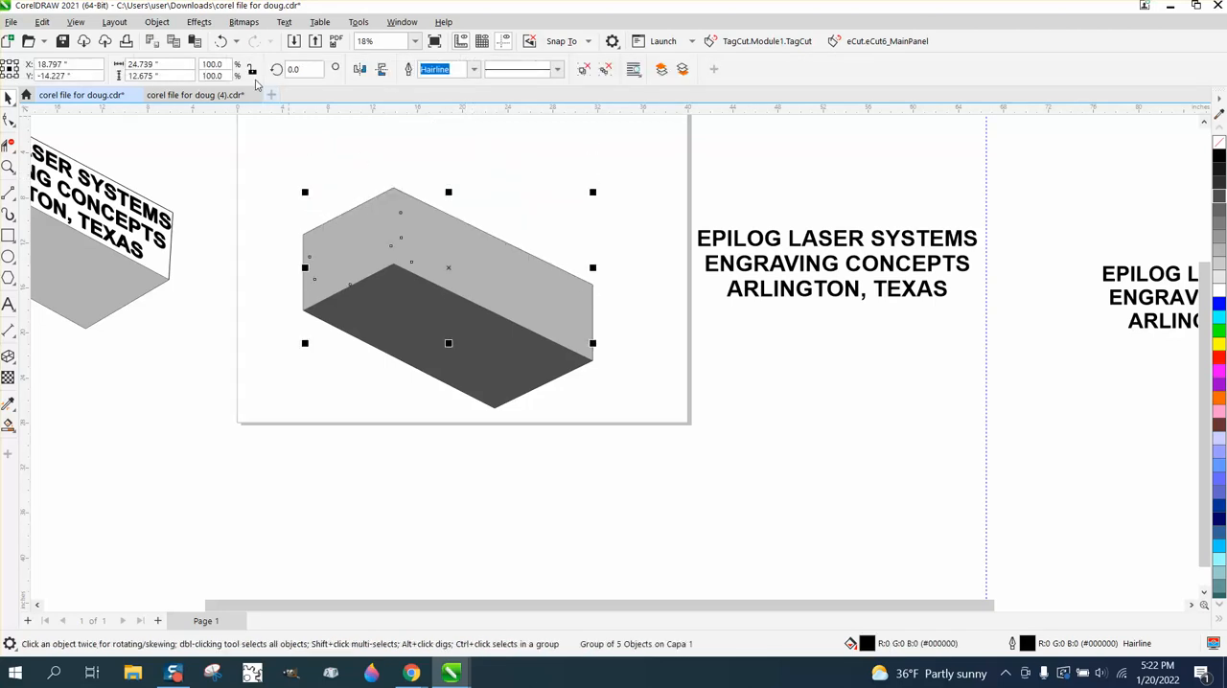
click(156, 21)
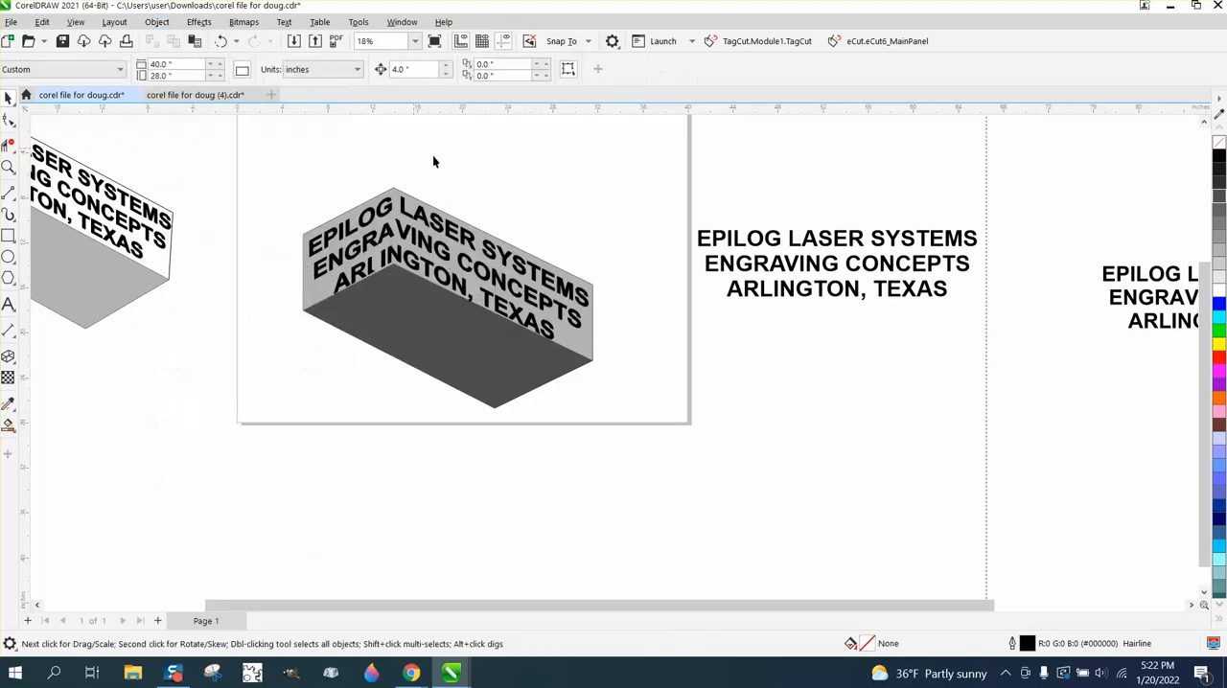
mouse_move(508, 402)
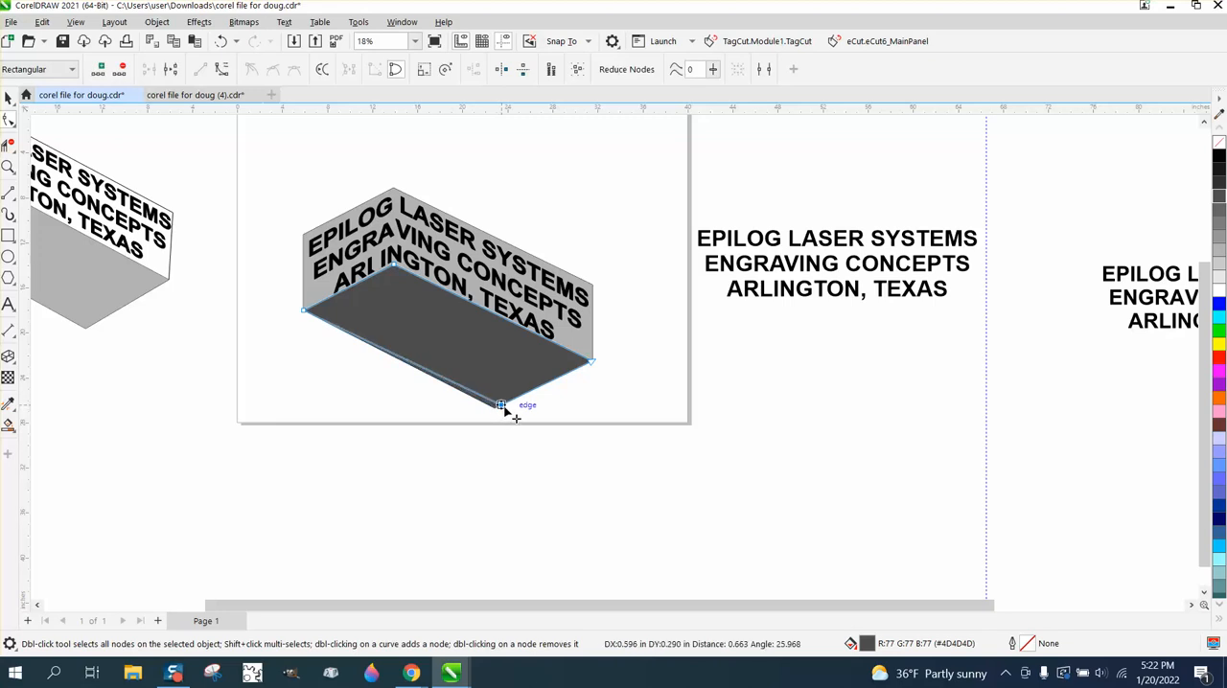
click(499, 403)
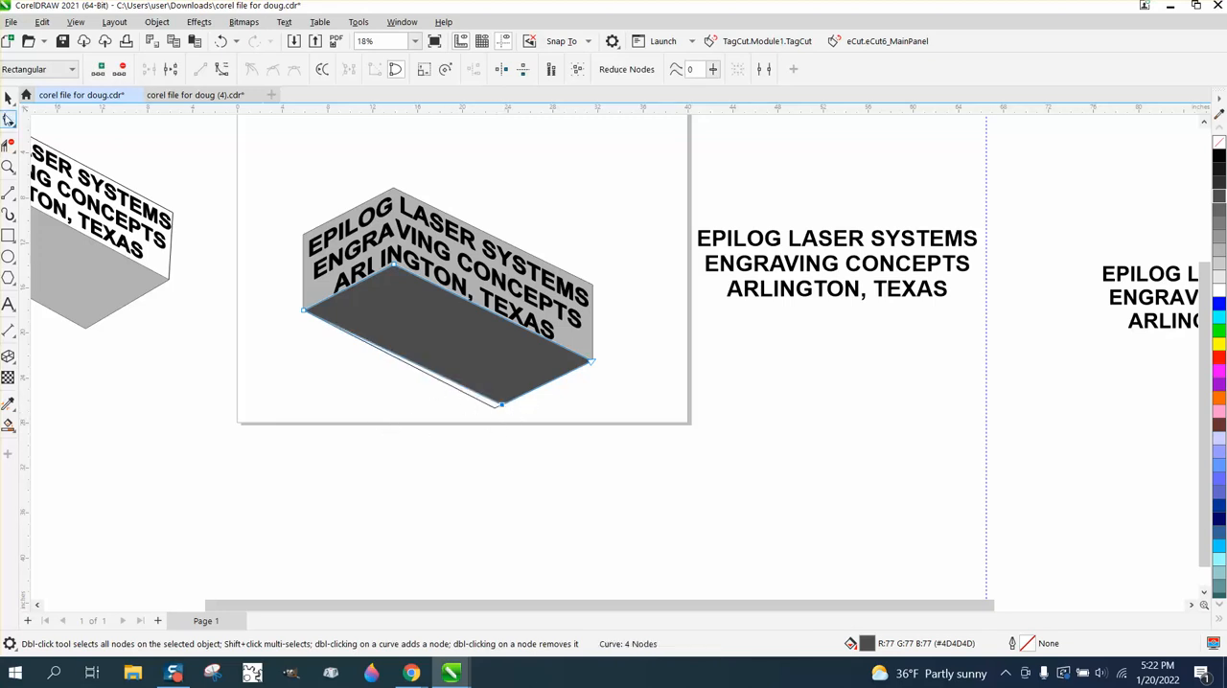